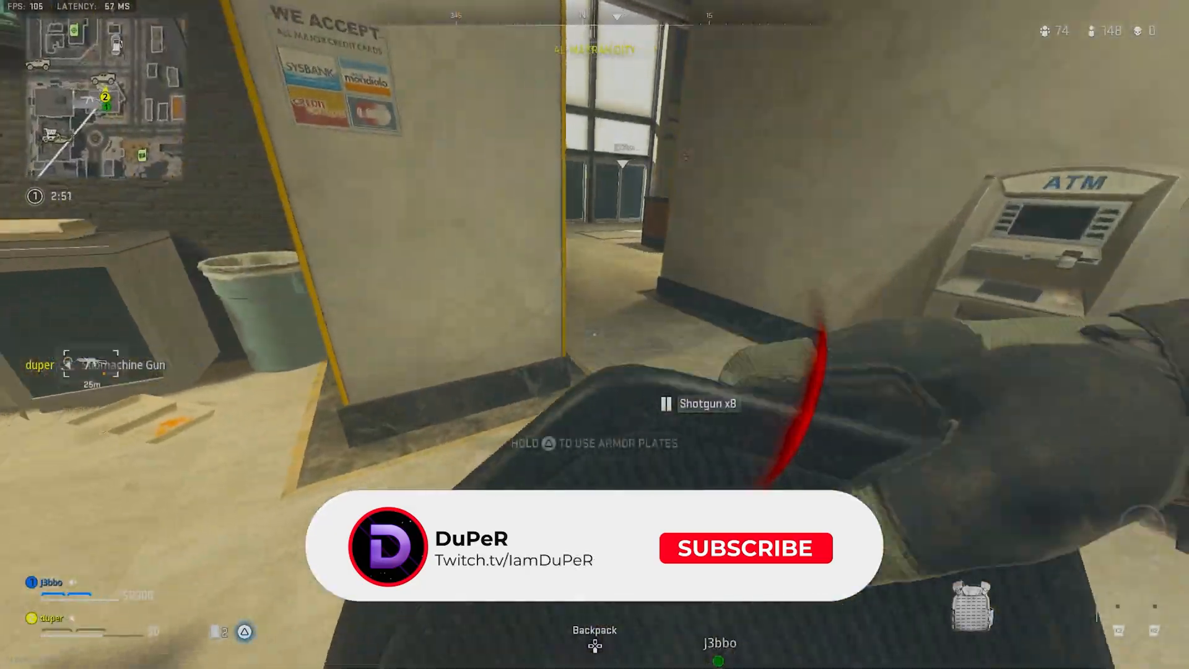
Step: Apply Fullscreen Exclusive 1920x1080 with V-Sync off, reaching the custom frame limit and 2.2 gamma
click(745, 548)
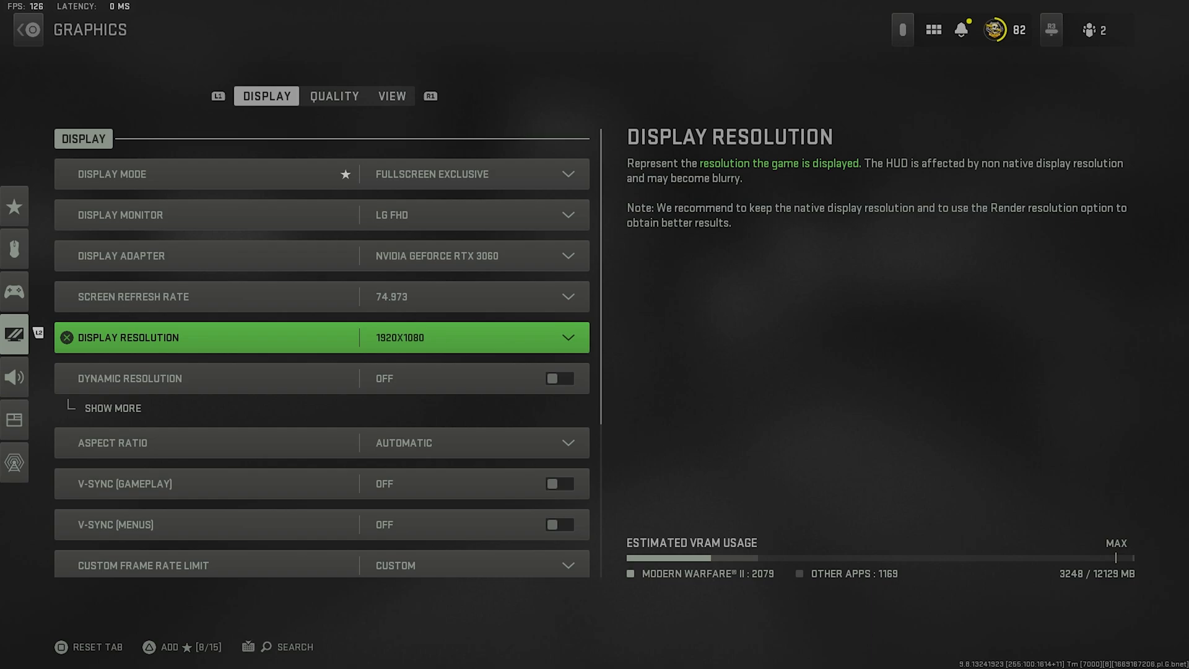
key(down)
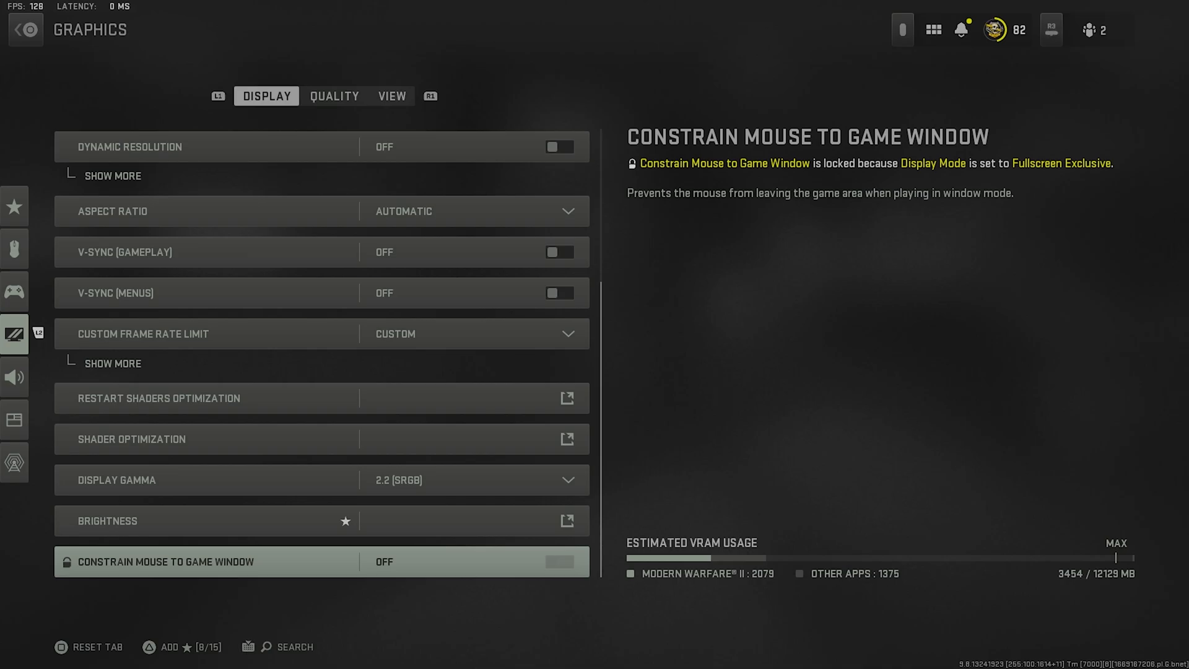
Step: Go to the Quality tab and keep FidelityFX CAS as upscaling/sharpening
click(333, 95)
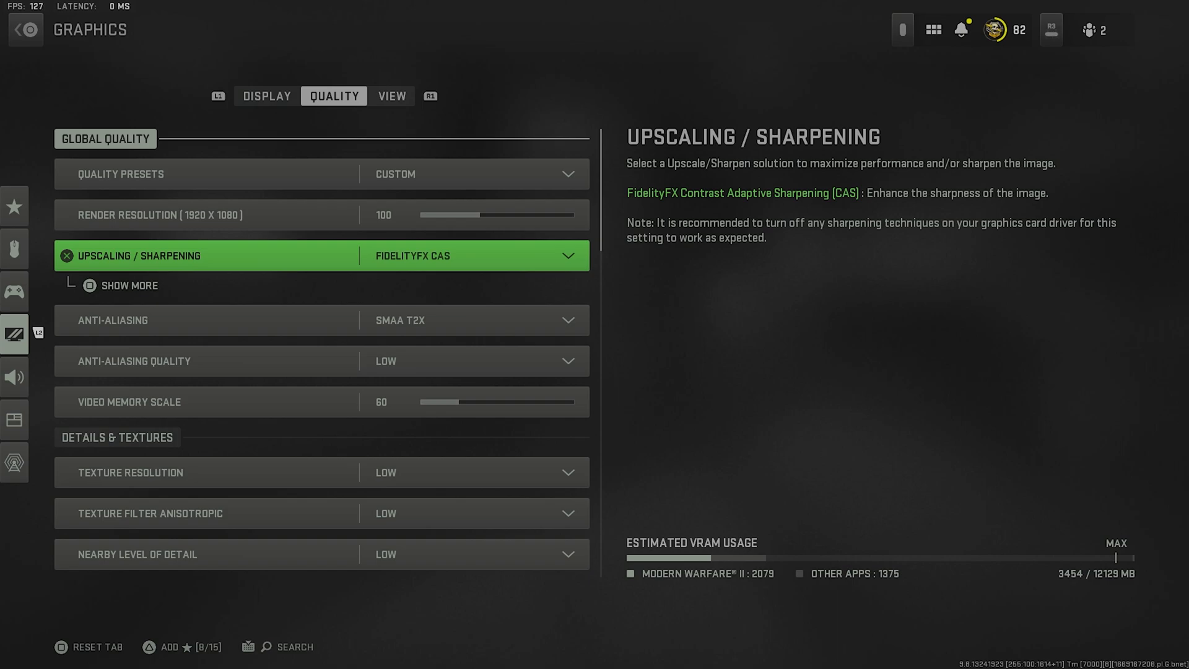
click(470, 256)
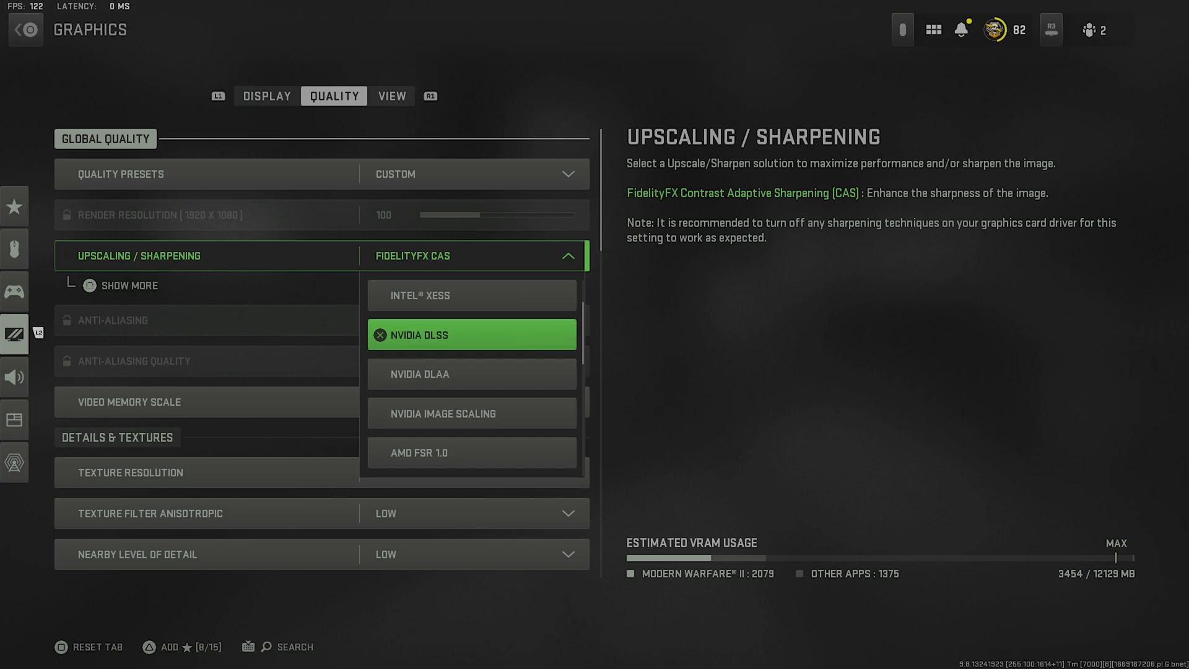
click(470, 373)
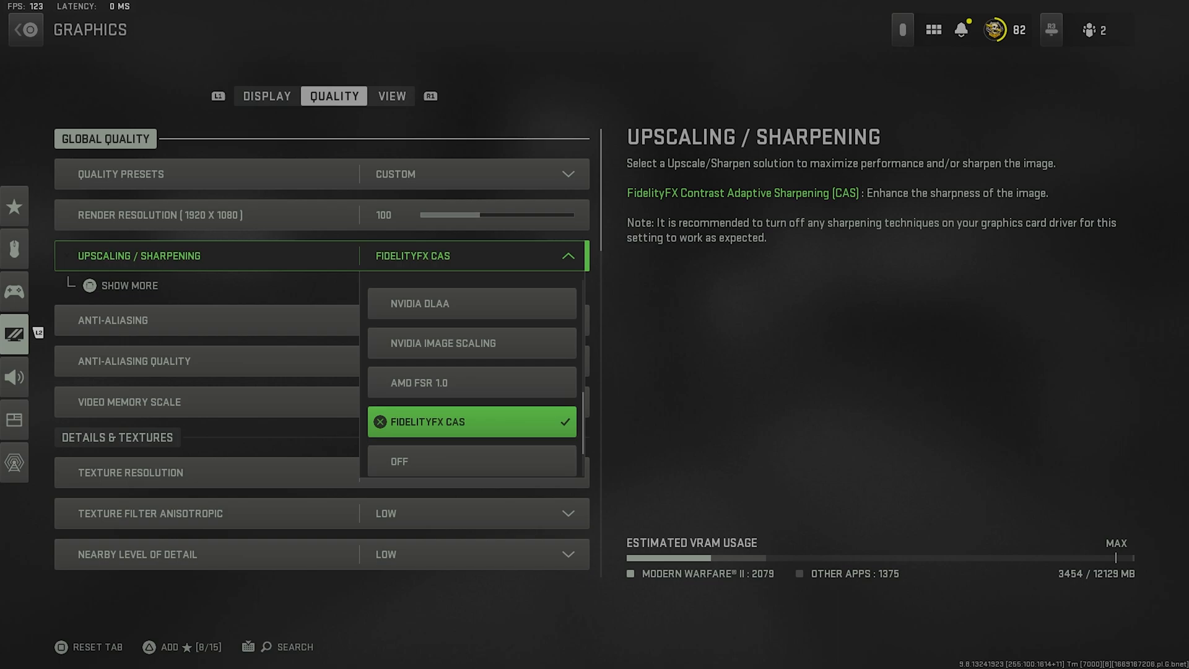
mouse_move(470, 343)
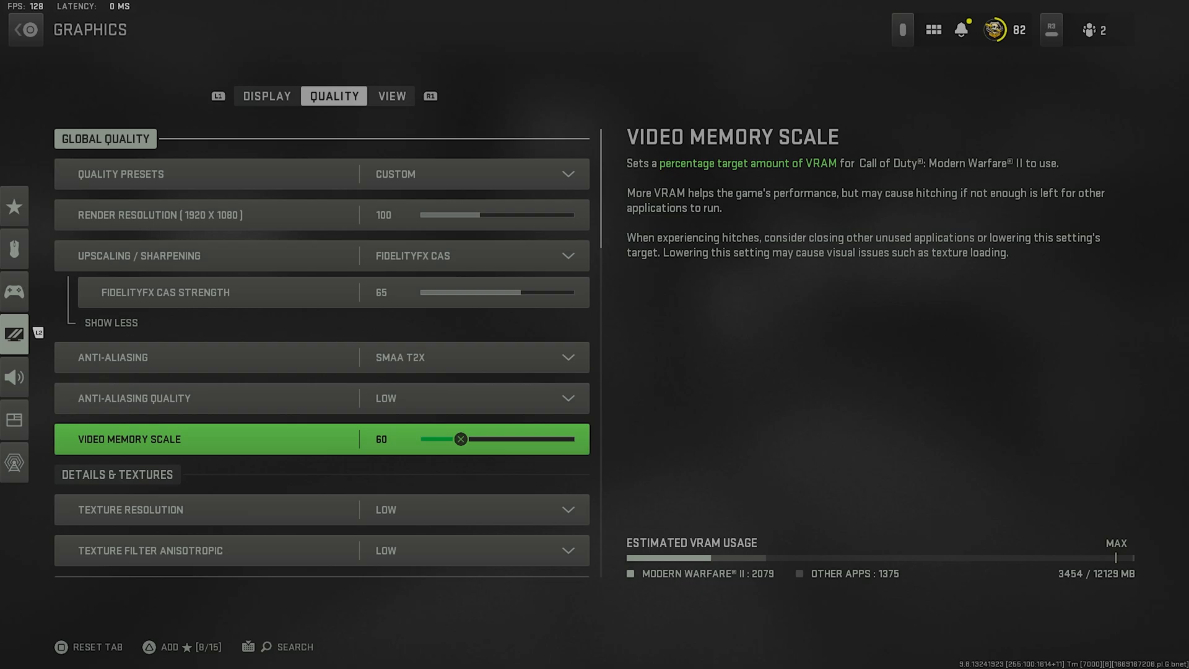
Step: Raise Video Memory Scale from 60 to 80 and review the low texture, detail and particle options
drag(460, 439, 535, 439)
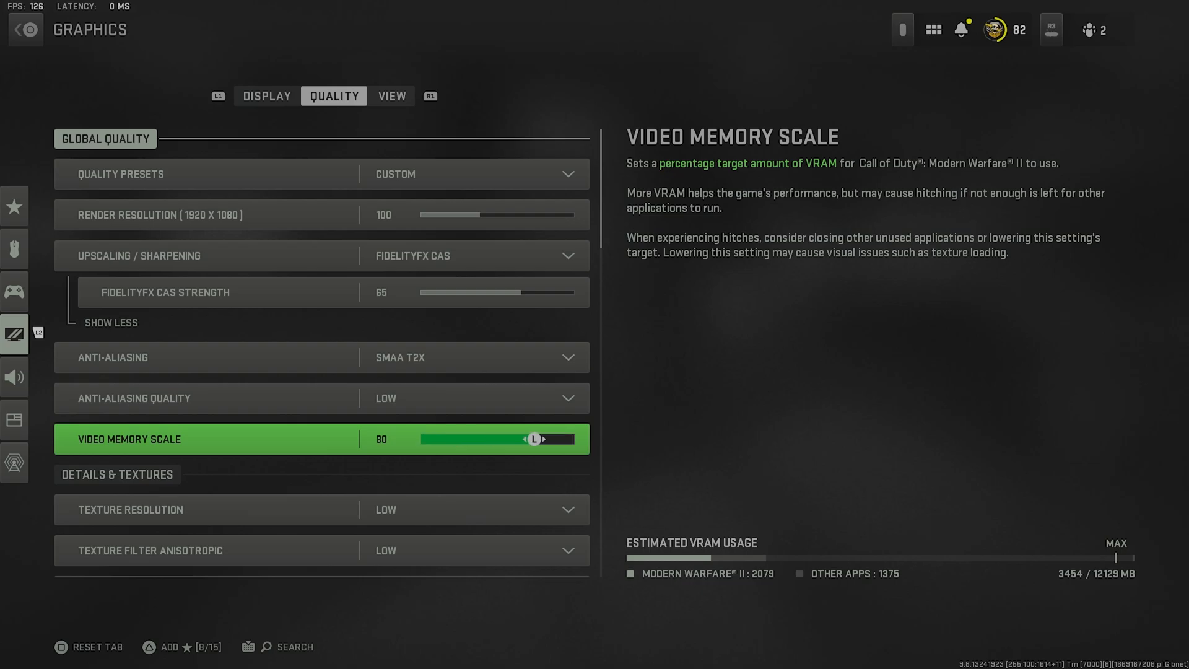
scroll(down, 3)
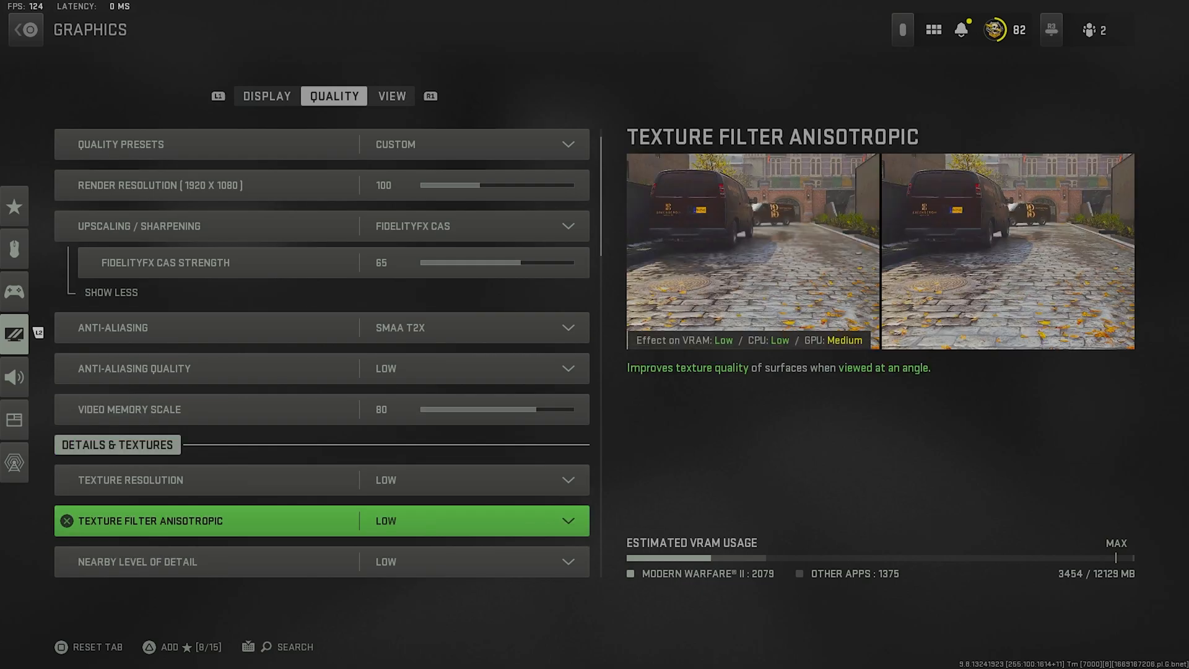
scroll(down, 3)
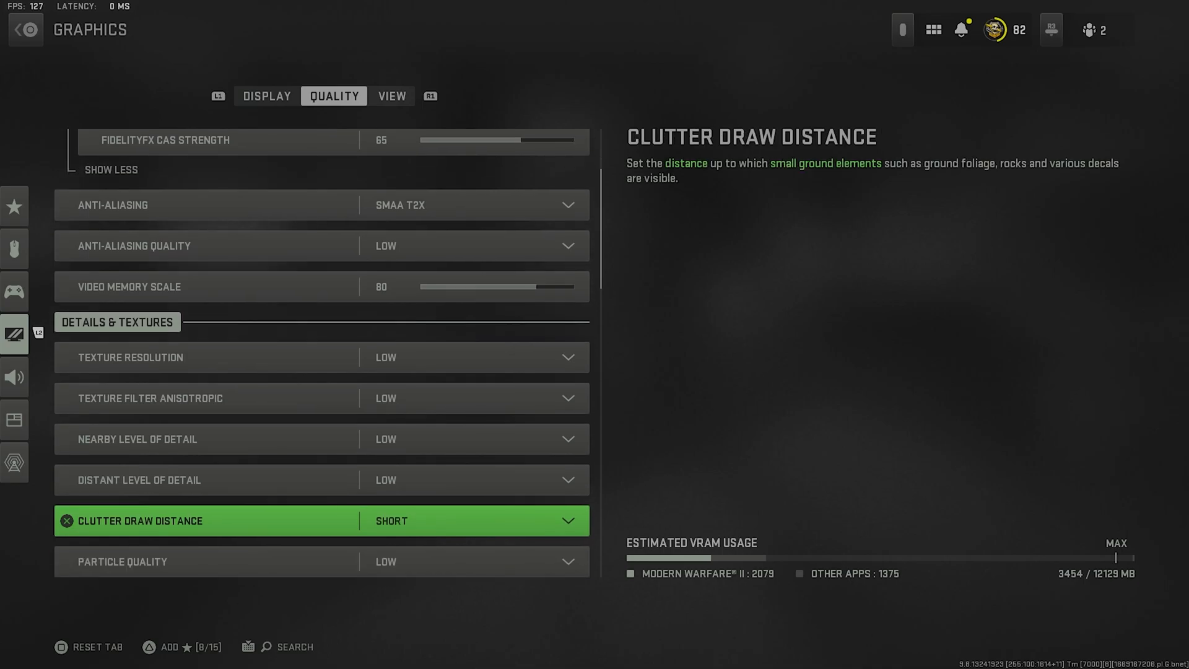
scroll(down, 3)
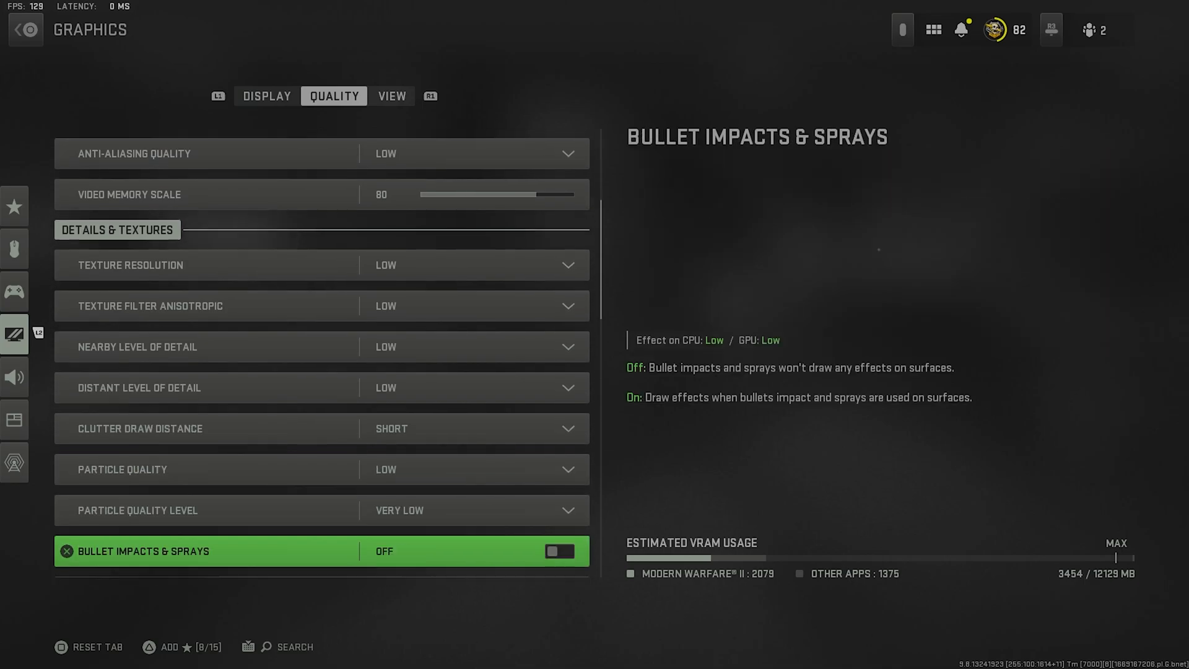
scroll(down, 3)
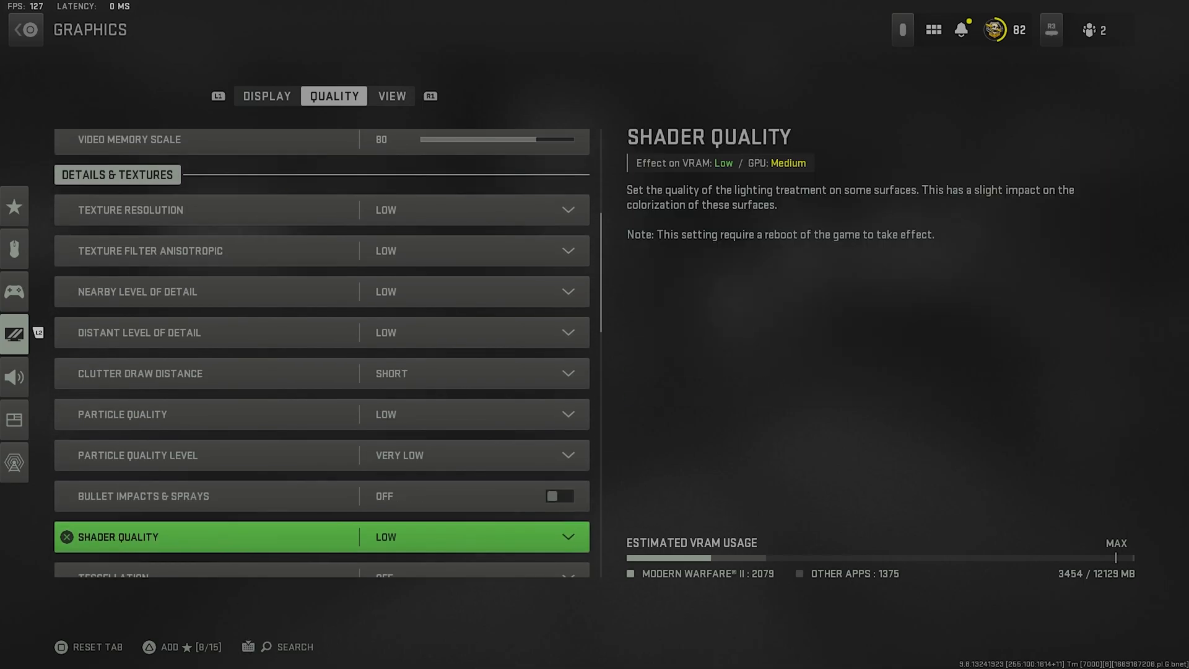
scroll(down, 3)
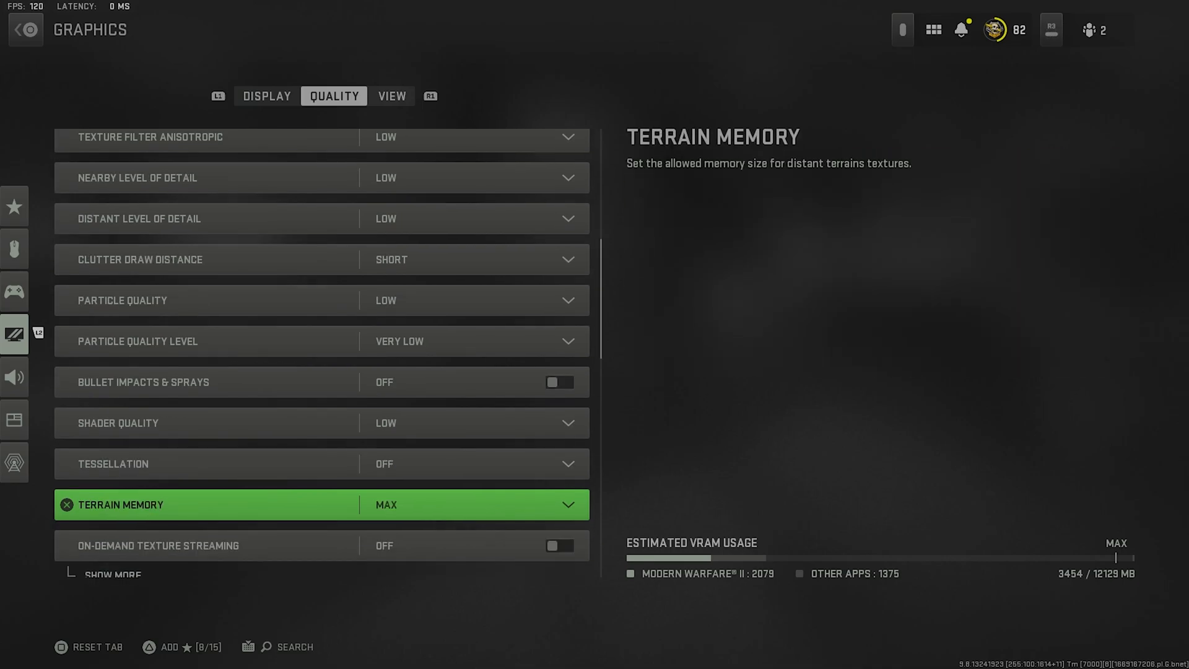
scroll(down, 3)
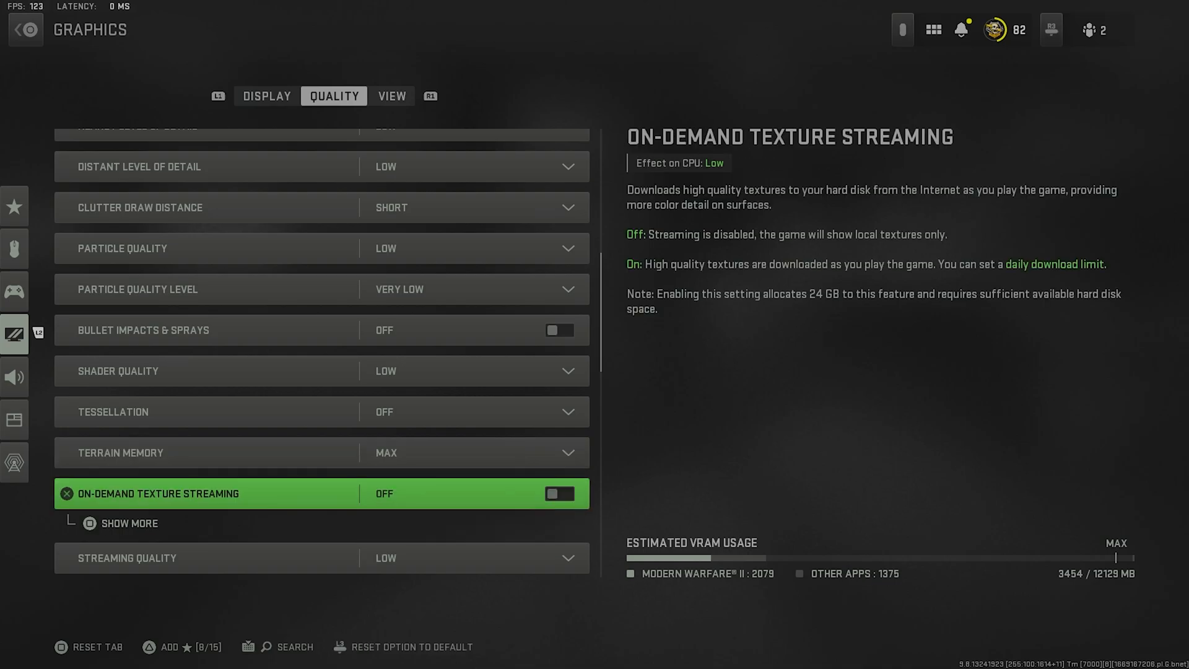
Step: Set streaming and volumetric quality low, deferred physics and caustics off, and shadow maps Very Low
scroll(down, 3)
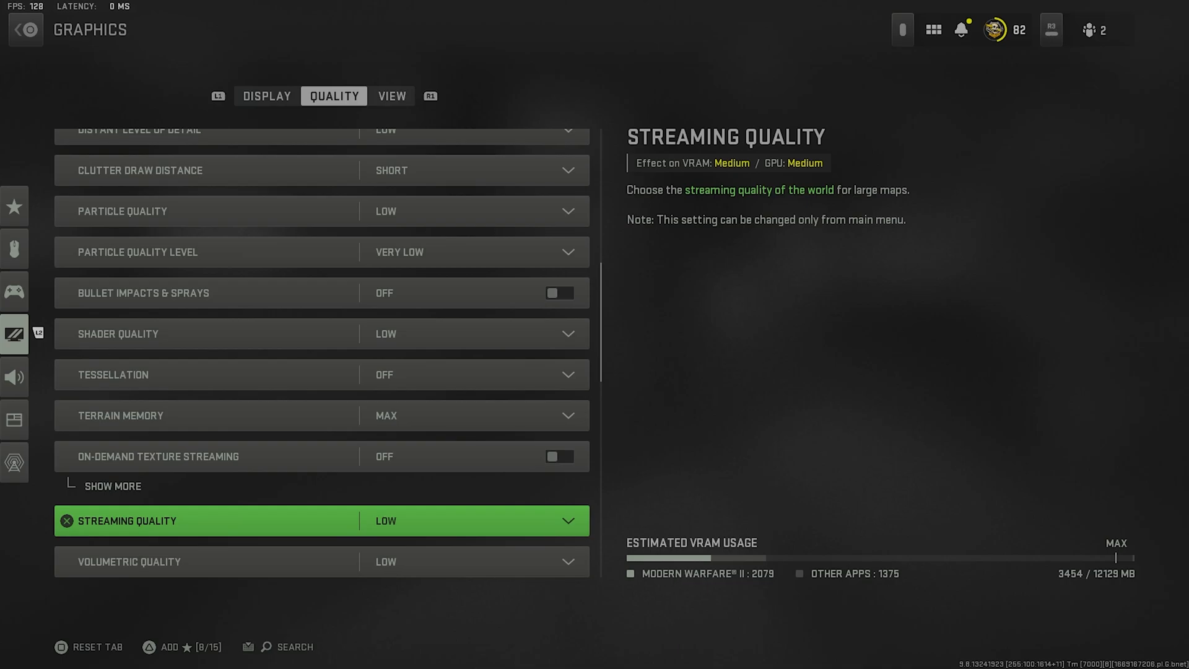
scroll(down, 3)
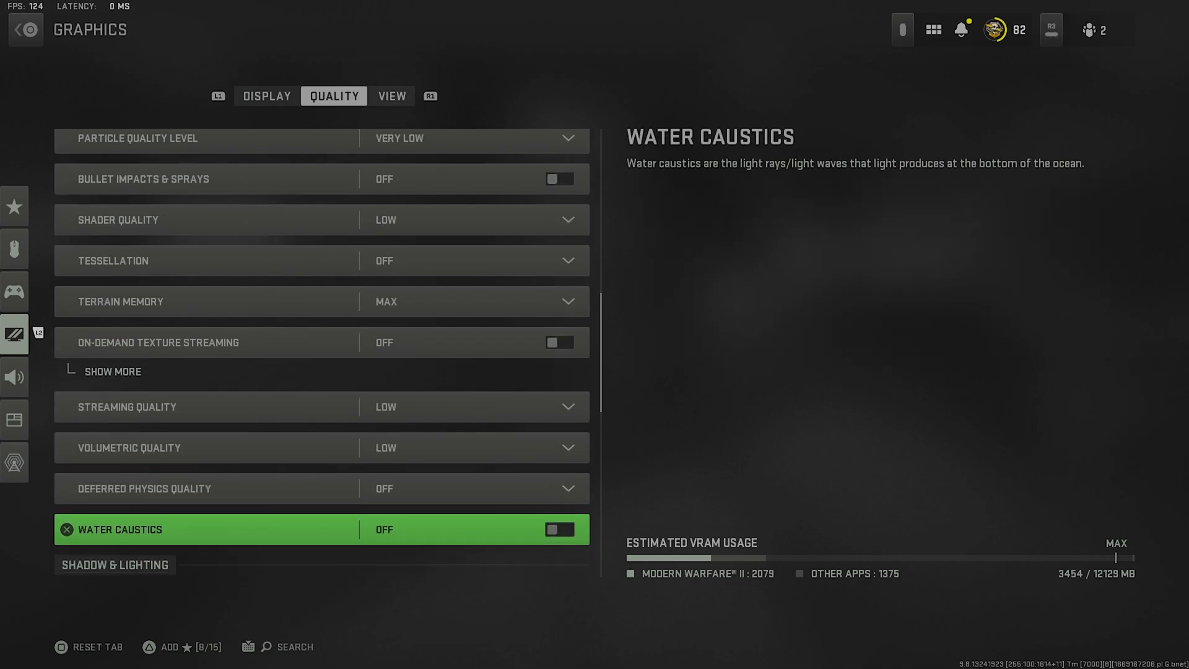
scroll(down, 3)
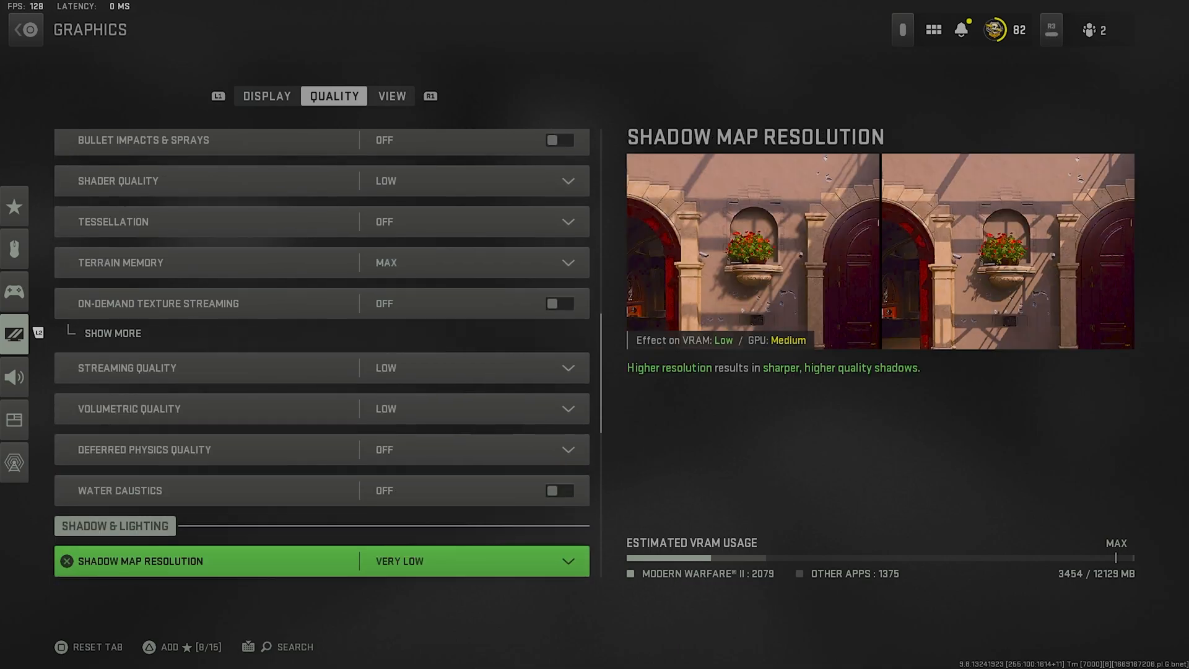
scroll(down, 3)
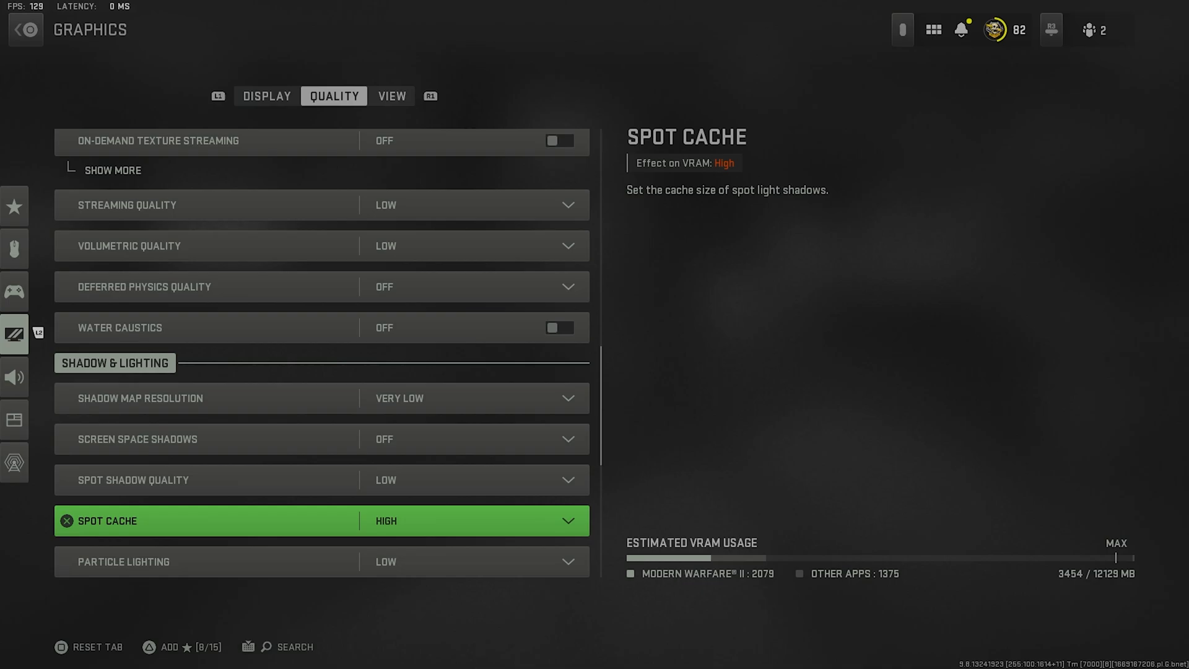
click(321, 520)
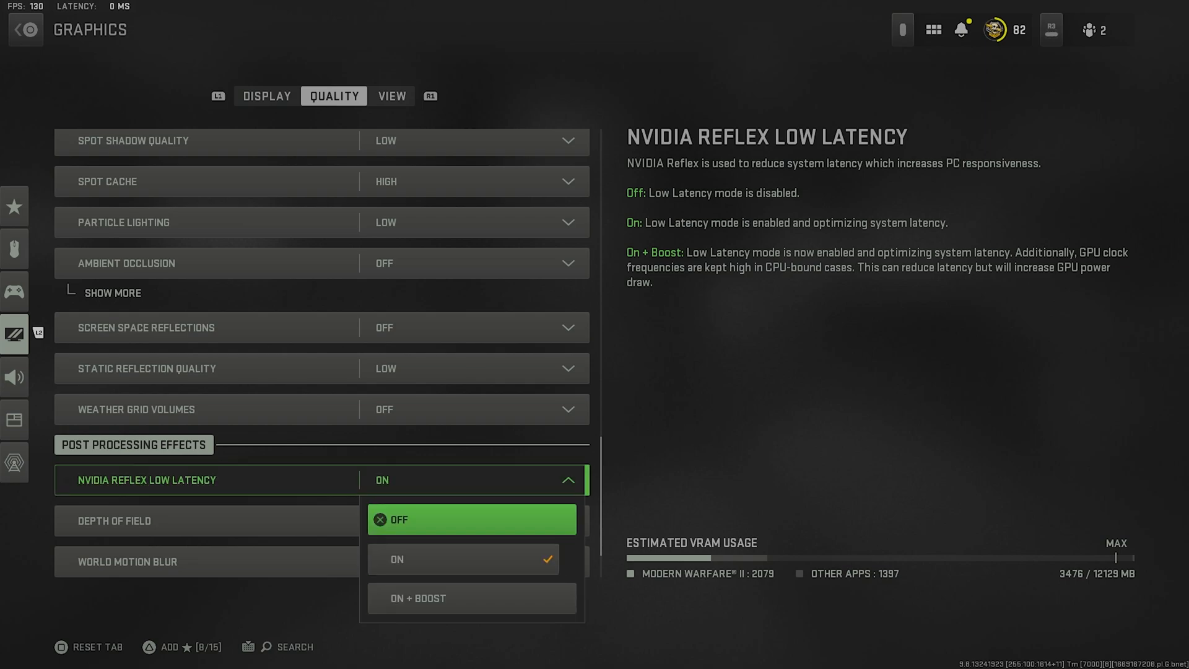
mouse_move(462, 558)
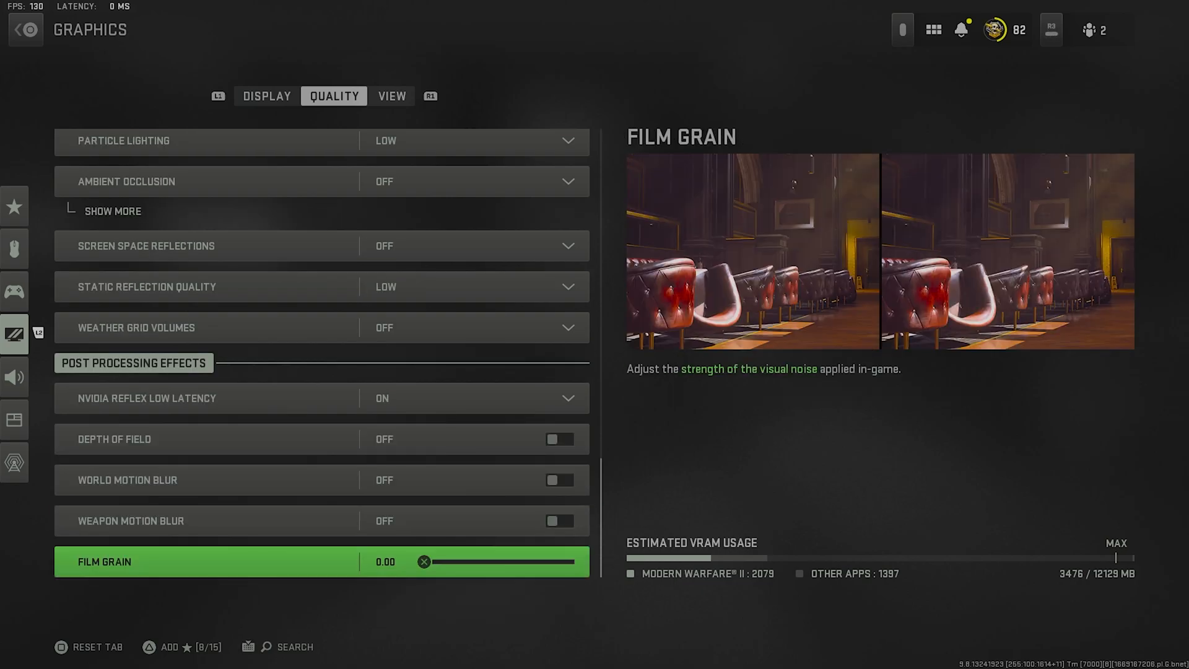
Step: Switch to the View tab, showing field of view 120
click(392, 95)
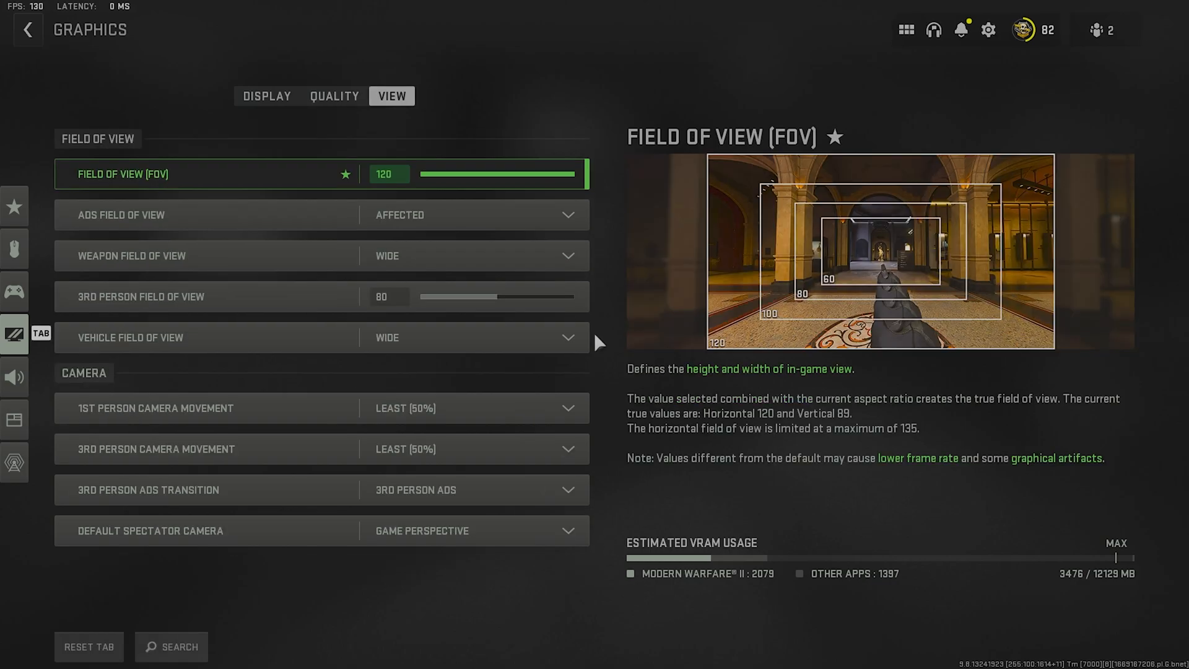